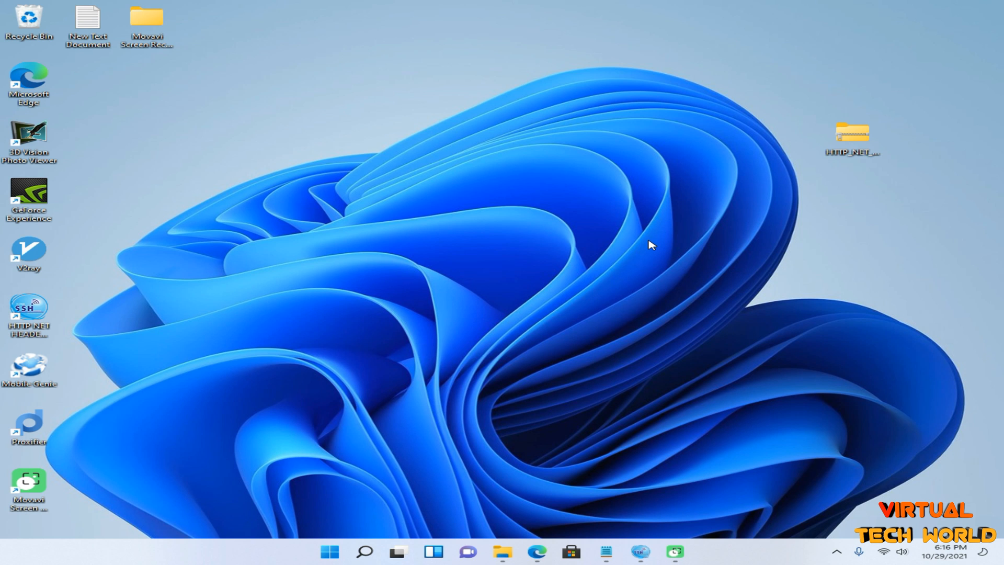
mouse_move(500, 288)
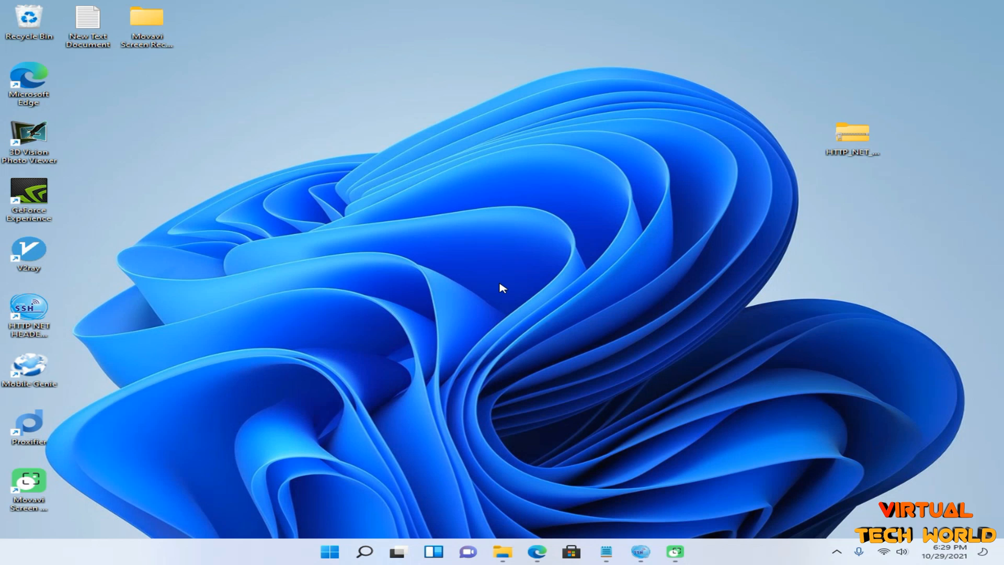
mouse_move(358, 470)
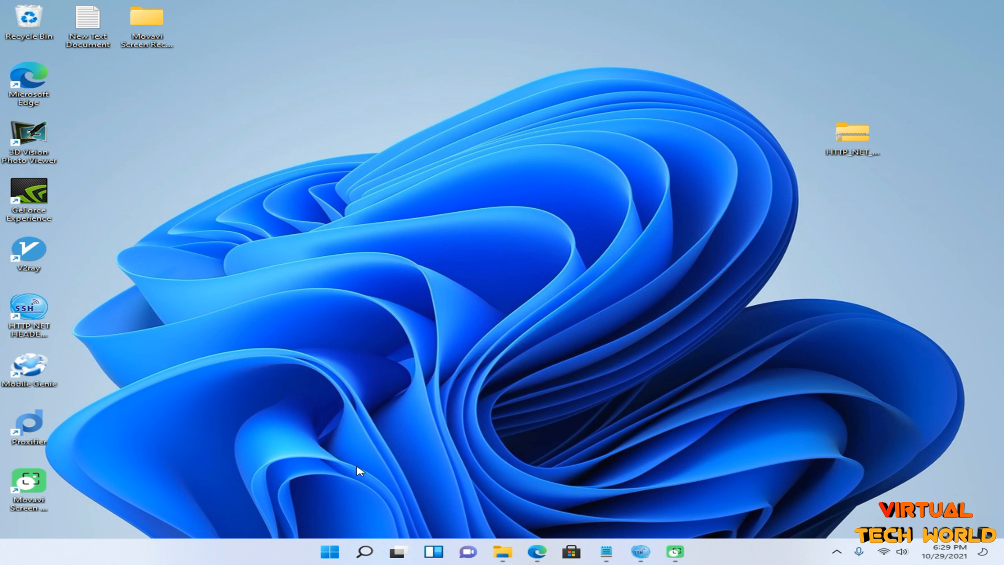
- Open Windows Subsystem for Android from Start, close its Settings, then reopen Start
click(329, 551)
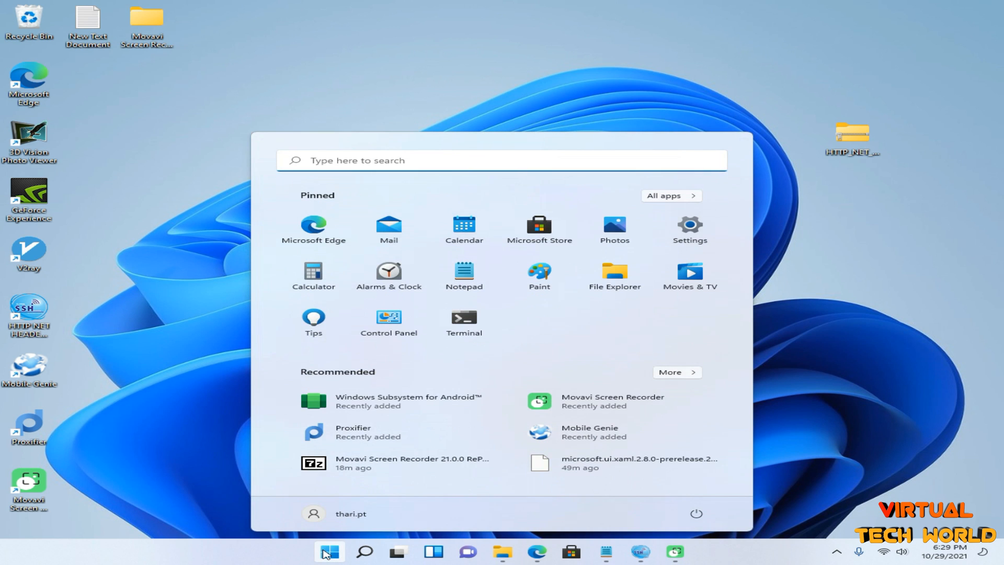
mouse_move(339, 400)
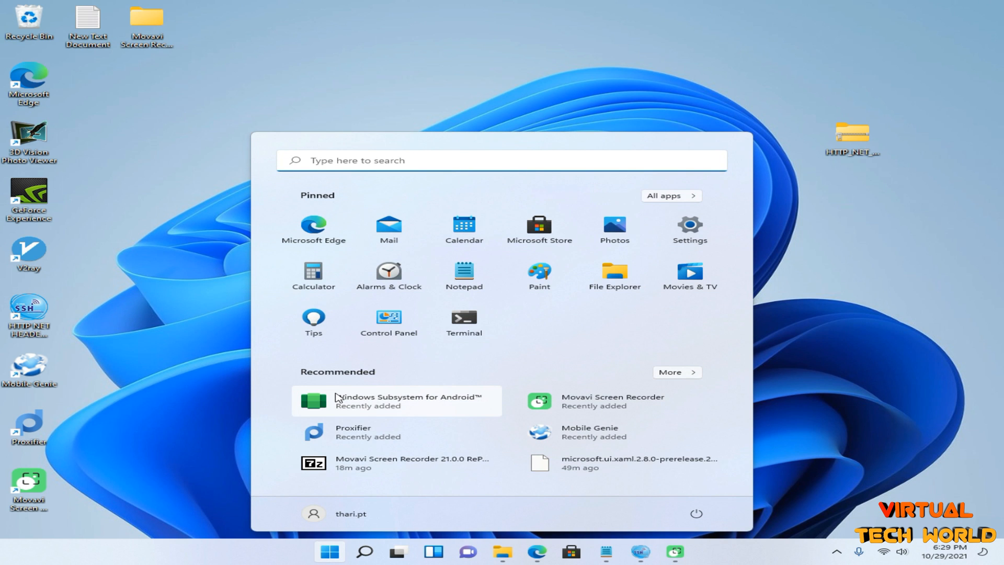
click(397, 400)
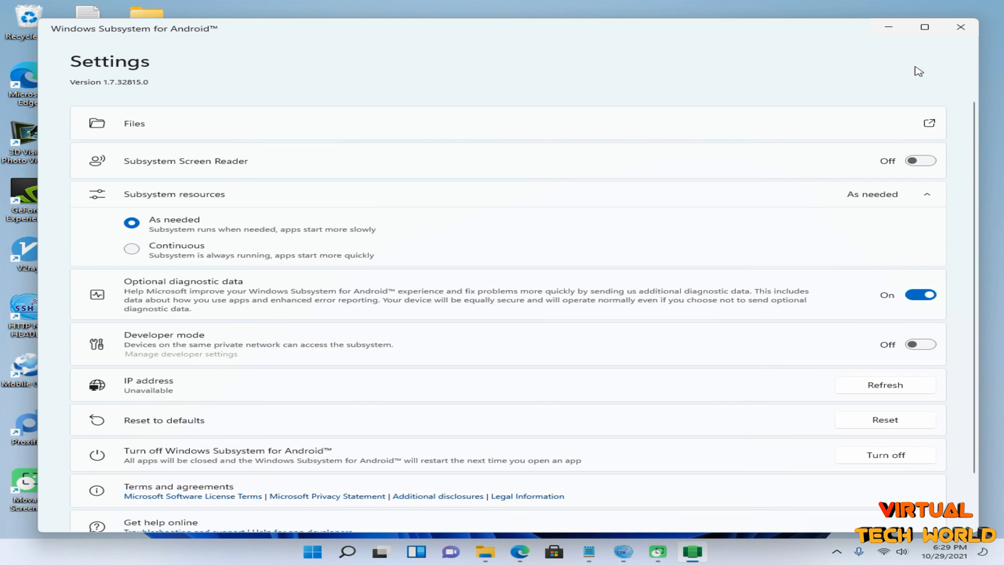
click(959, 28)
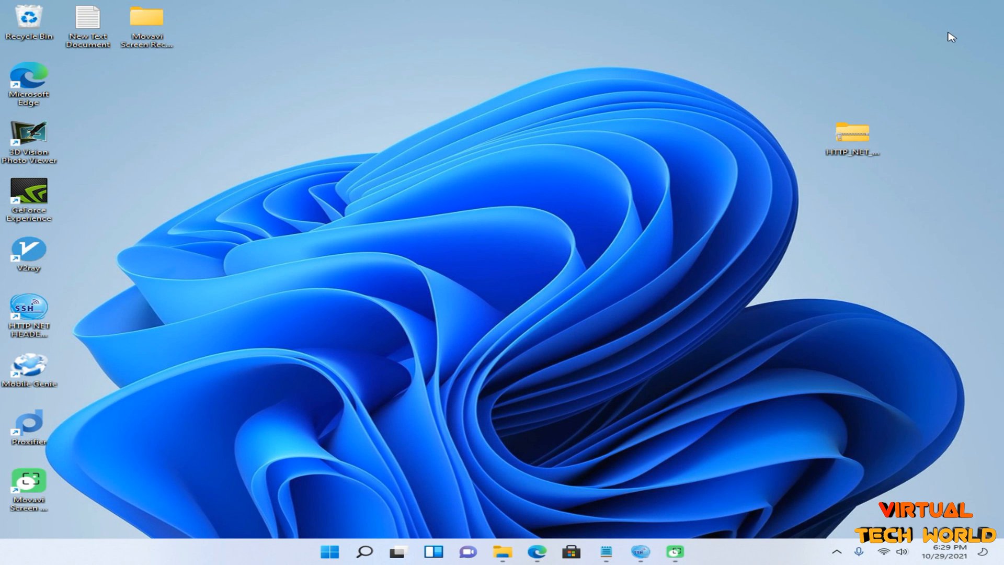
mouse_move(787, 496)
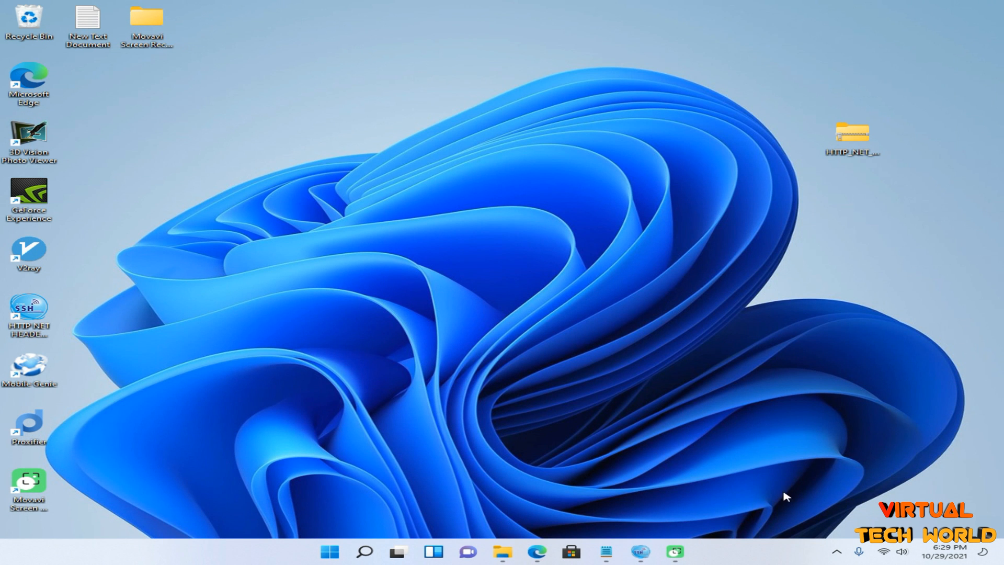
click(329, 551)
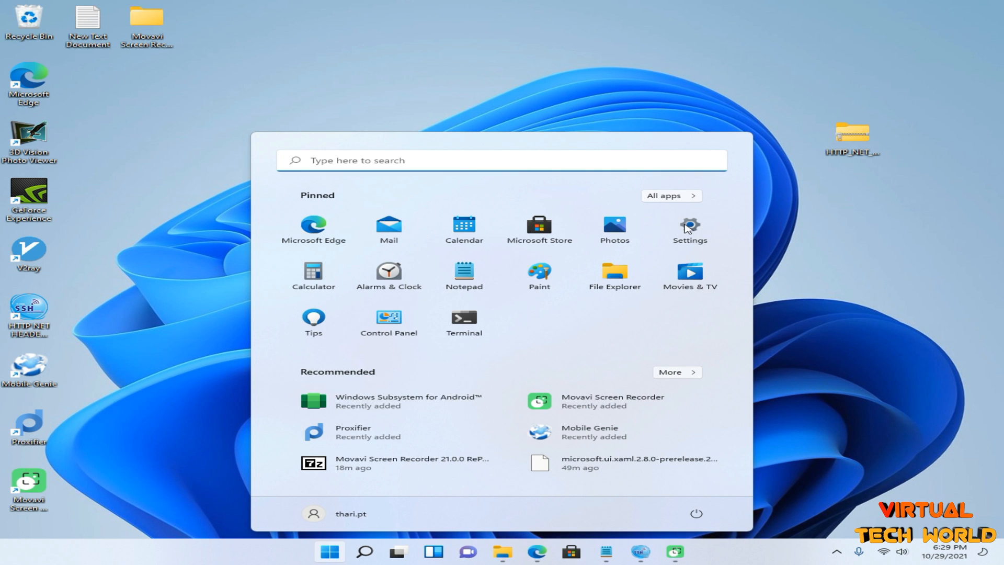
- Uninstall Windows Subsystem for Android from Settings > Apps & features and confirm
click(689, 228)
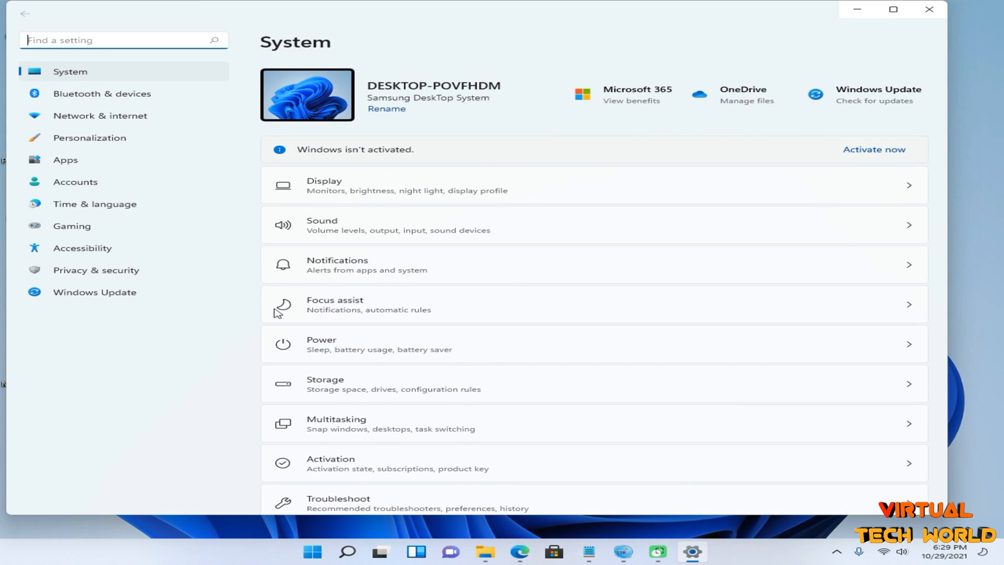
click(65, 159)
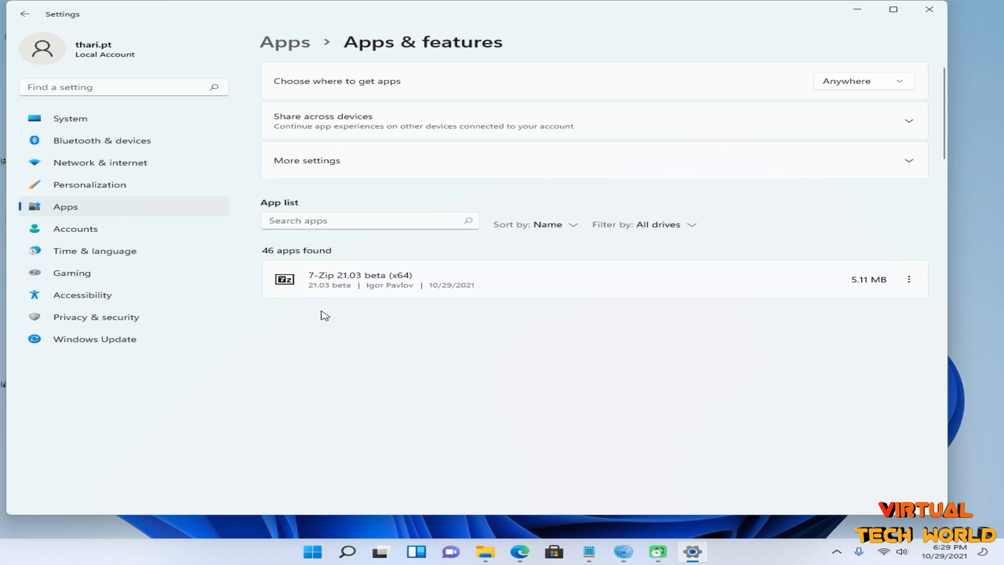
scroll(down, 3)
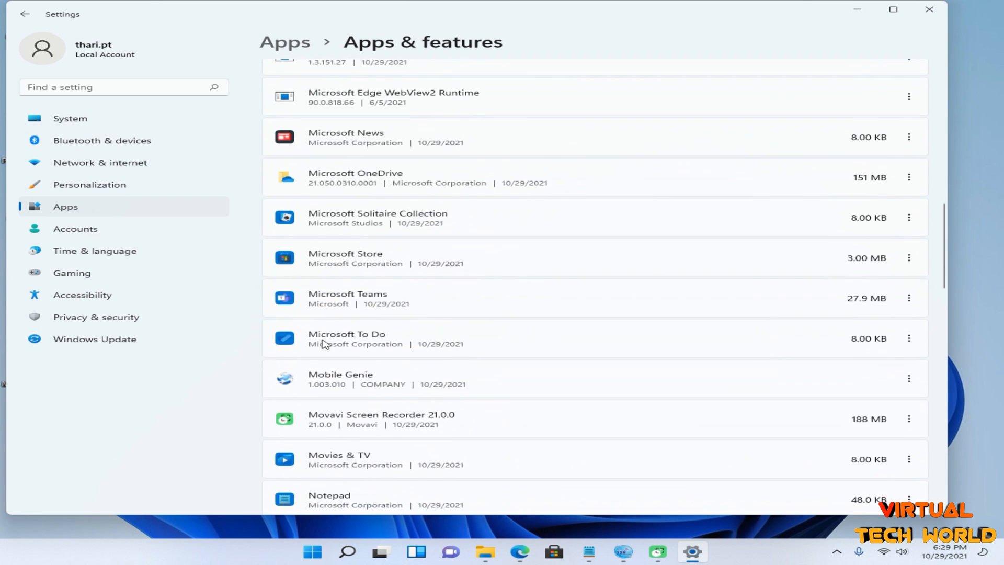
scroll(down, 3)
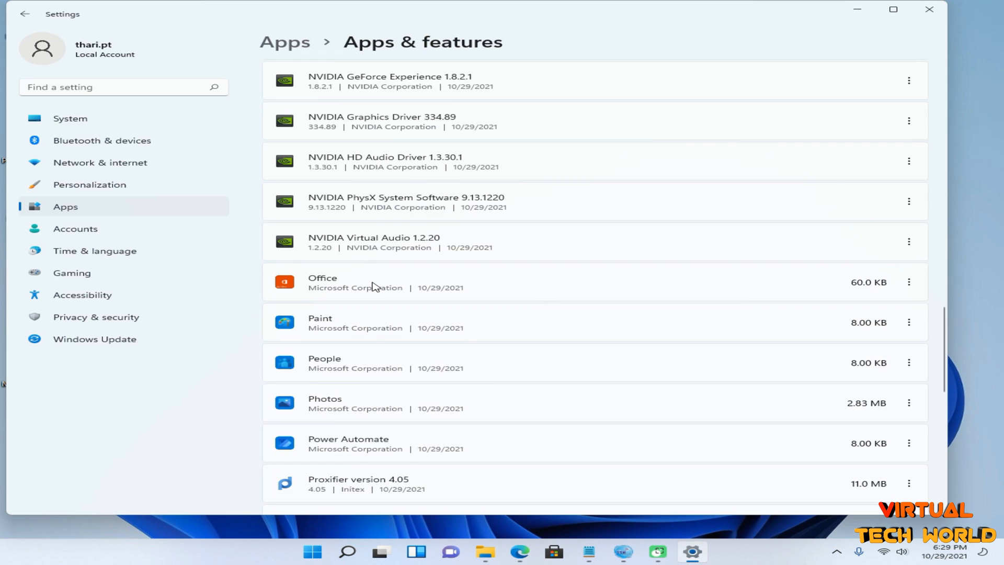
scroll(down, 3)
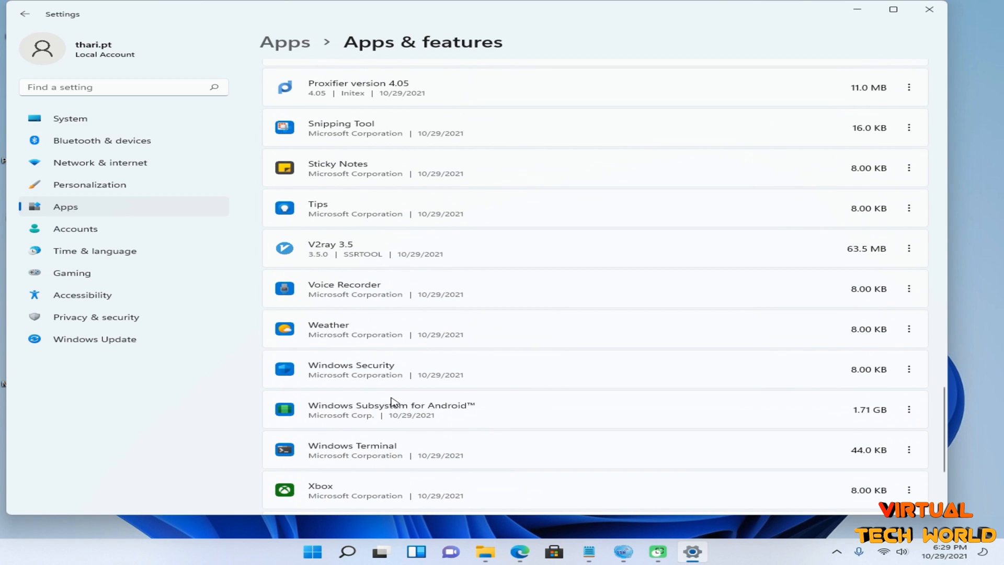
click(909, 409)
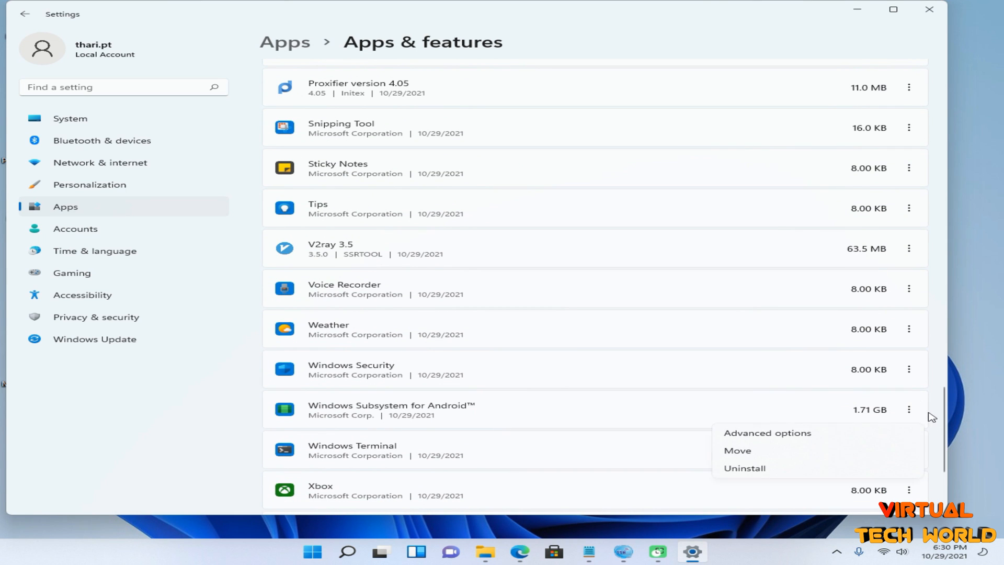
click(744, 468)
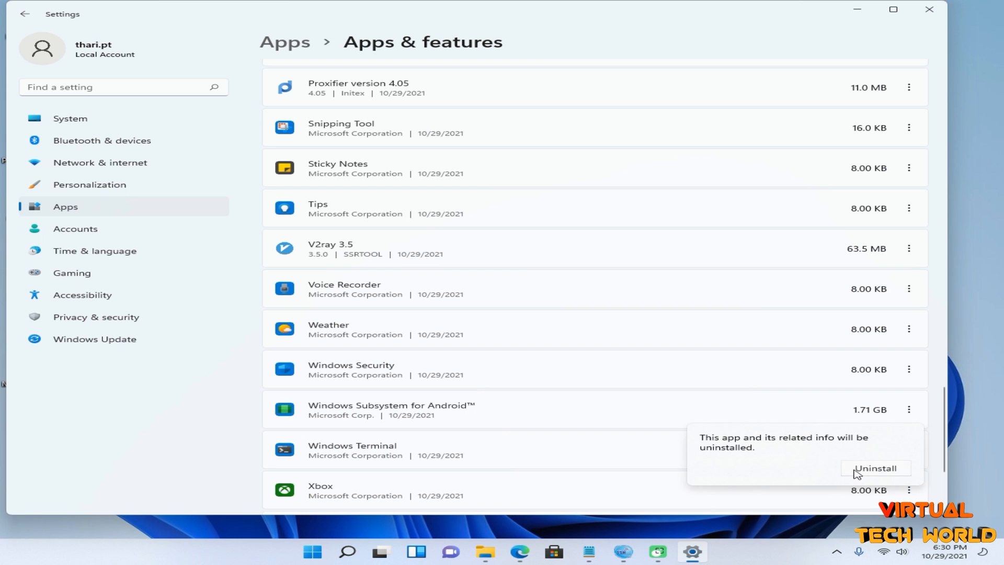
click(875, 468)
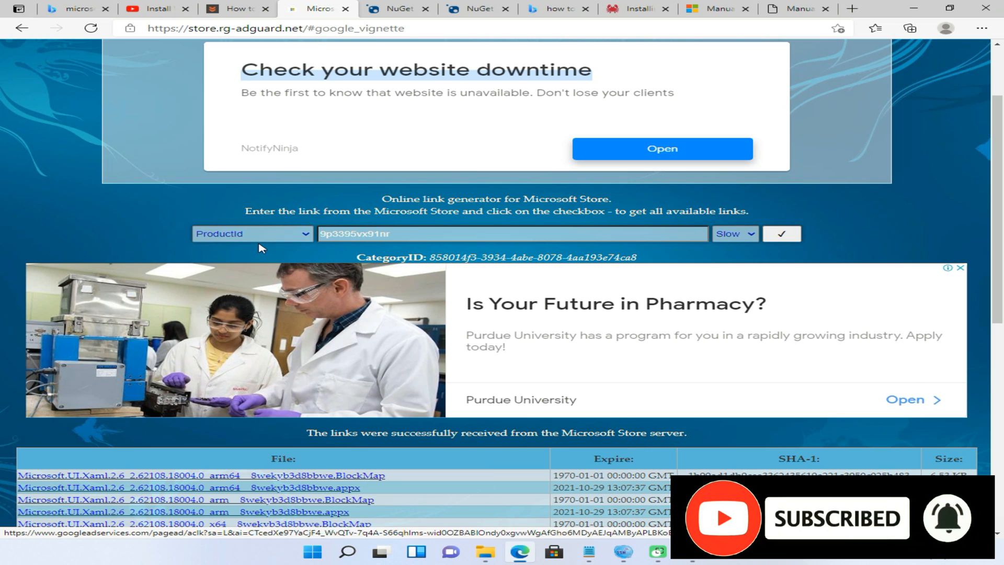
- Generate the Microsoft Store package links for product ID 9p3395vx91nr
click(250, 233)
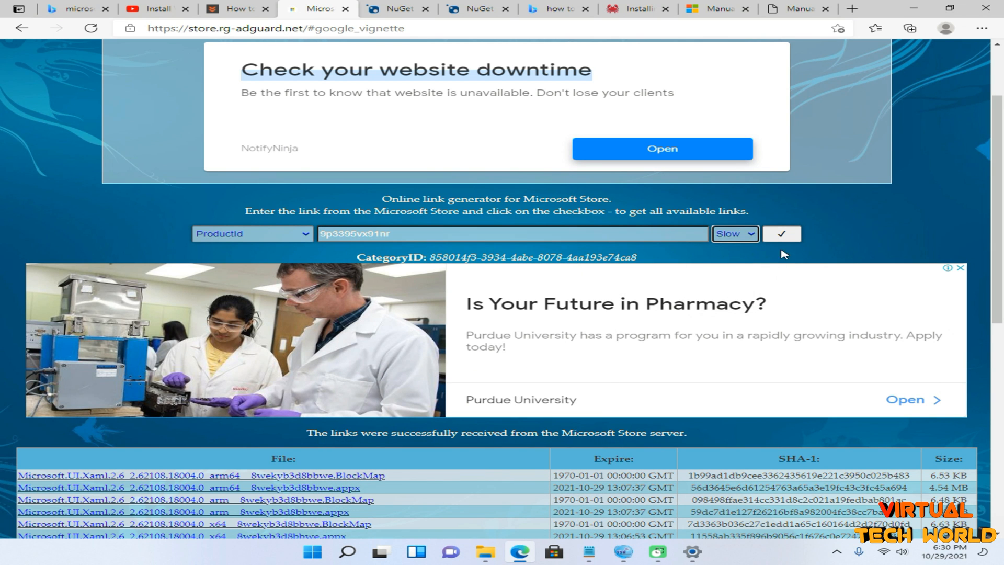
- Scroll down to the full table of generated package file links
scroll(down, 3)
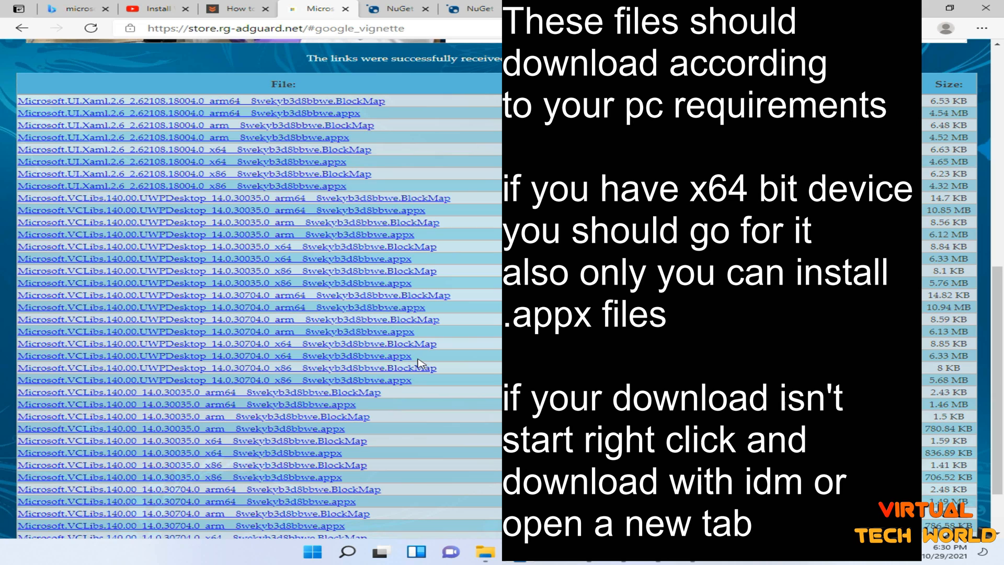
- Download the x64 VCLibs UWPDesktop 14.0.30704.0, VCLibs 14.0.30035.0 and one more required appx package
click(217, 355)
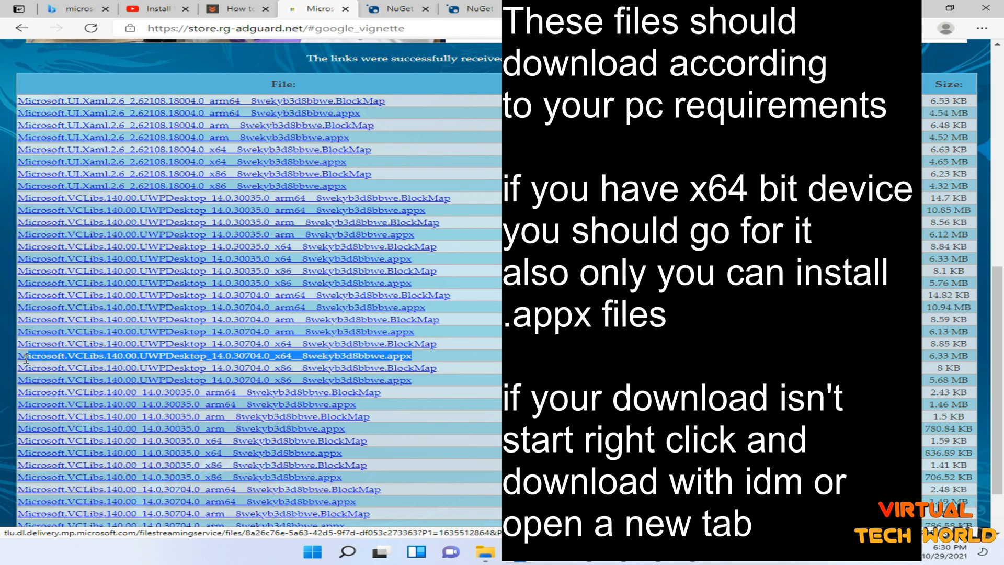
scroll(down, 3)
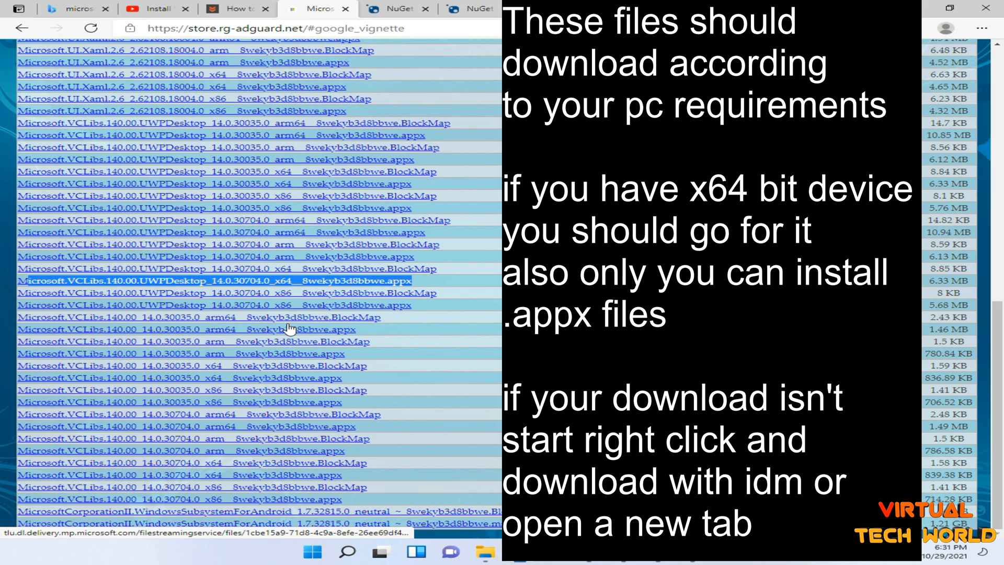
mouse_move(356, 381)
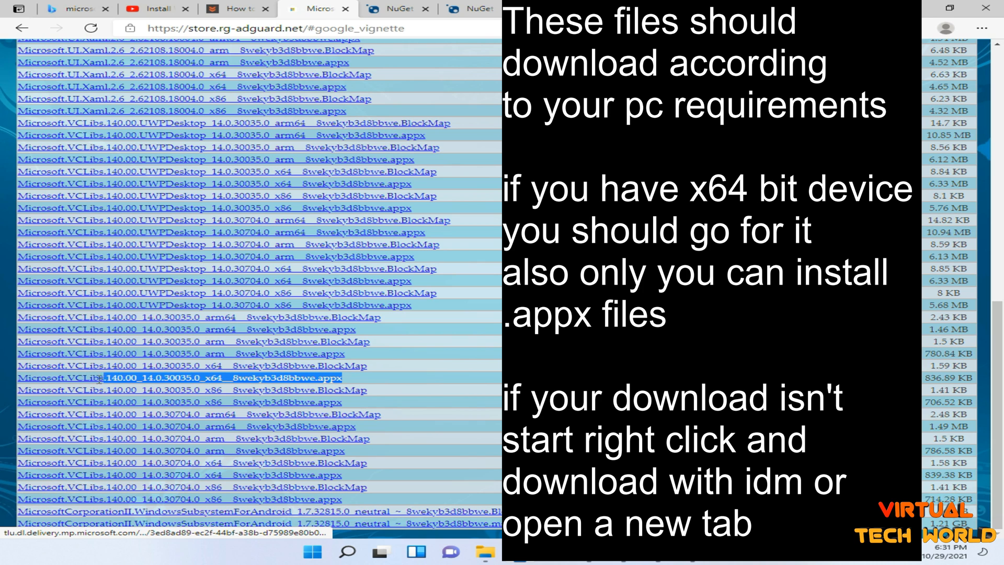
click(180, 377)
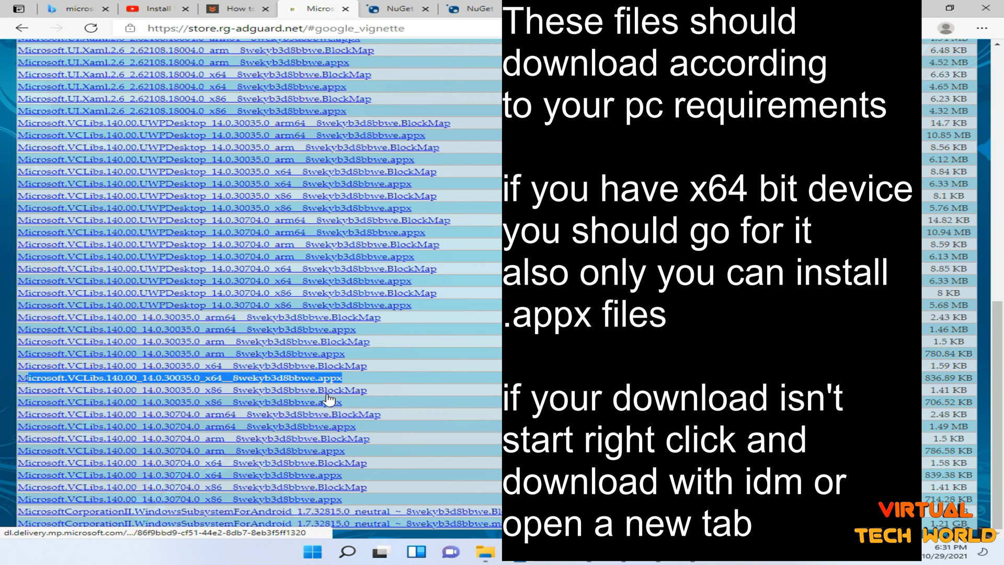
mouse_move(364, 455)
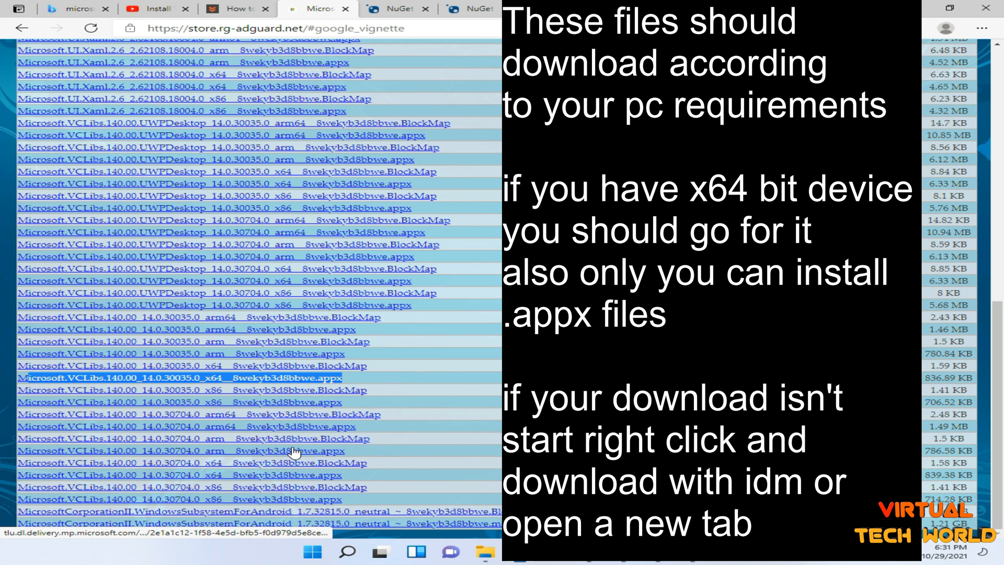
click(286, 474)
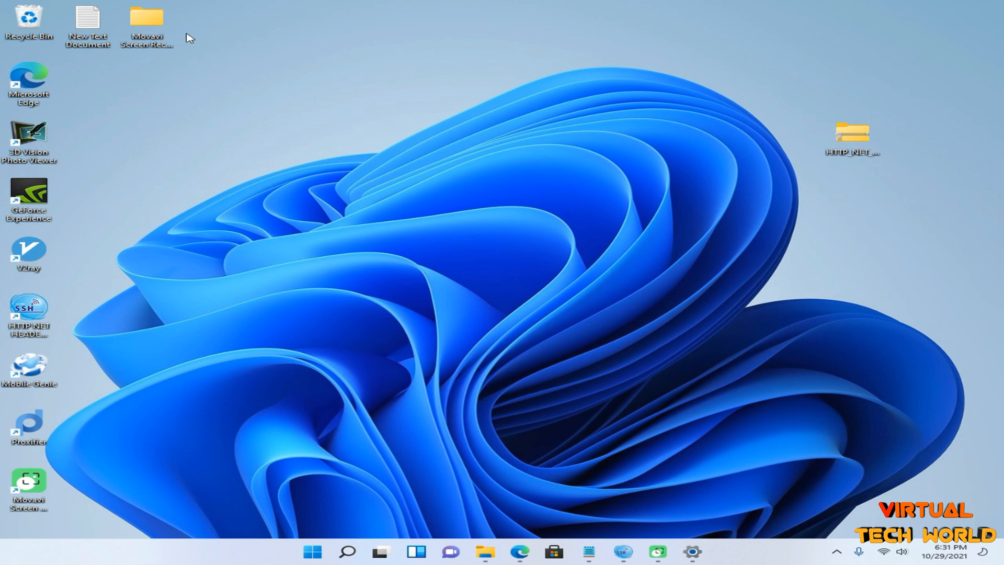
- Browse File Explorer to the Downloads 'New folder' holding the downloaded packages
double_click(146, 23)
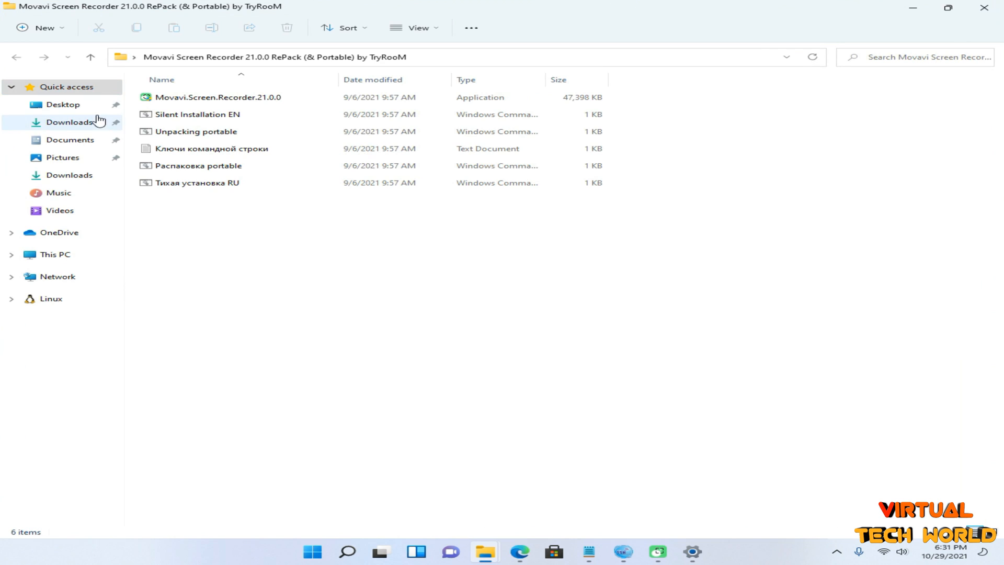
click(70, 122)
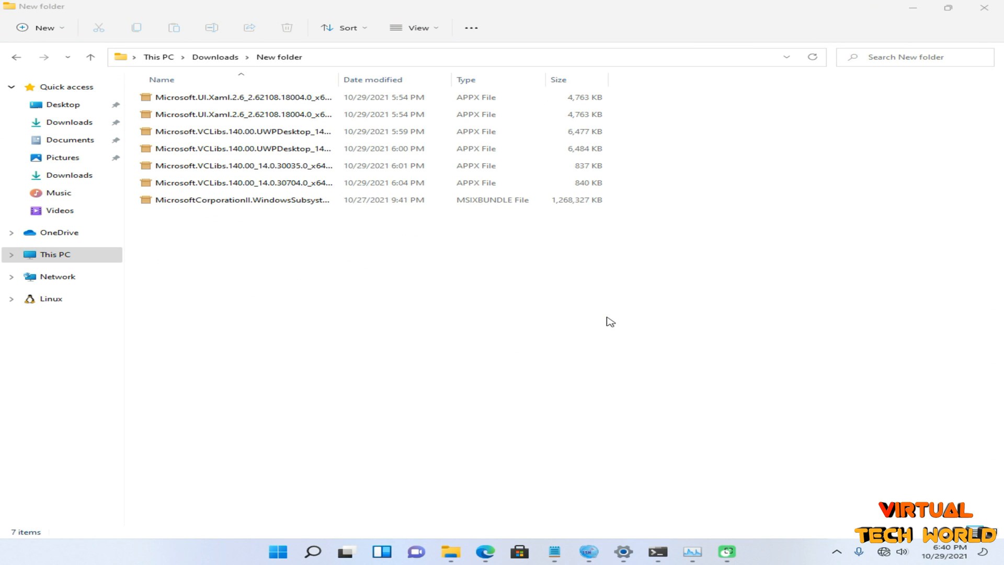
mouse_move(499, 367)
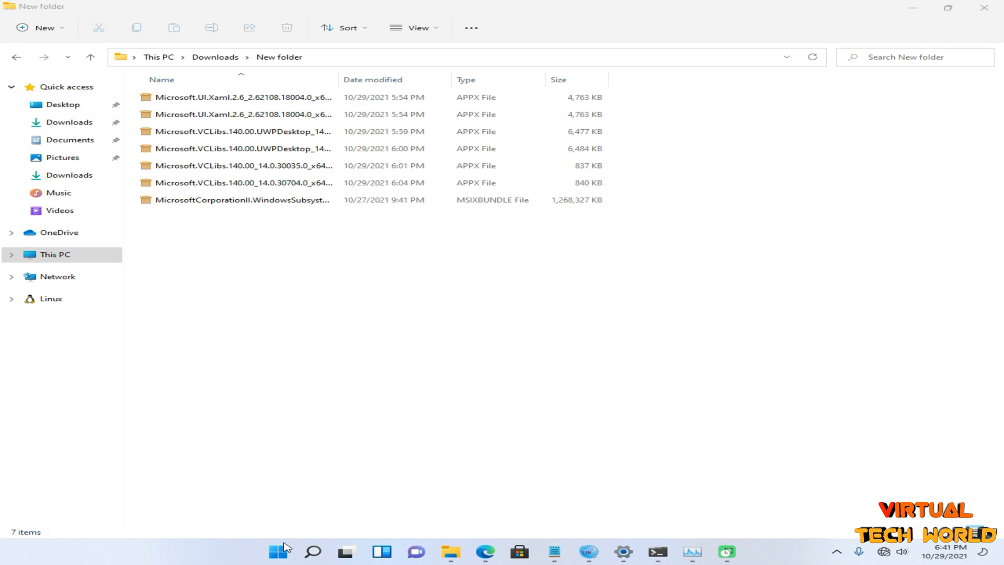
- Launch Windows Terminal (Admin) from the Start button's right-click menu
right_click(278, 550)
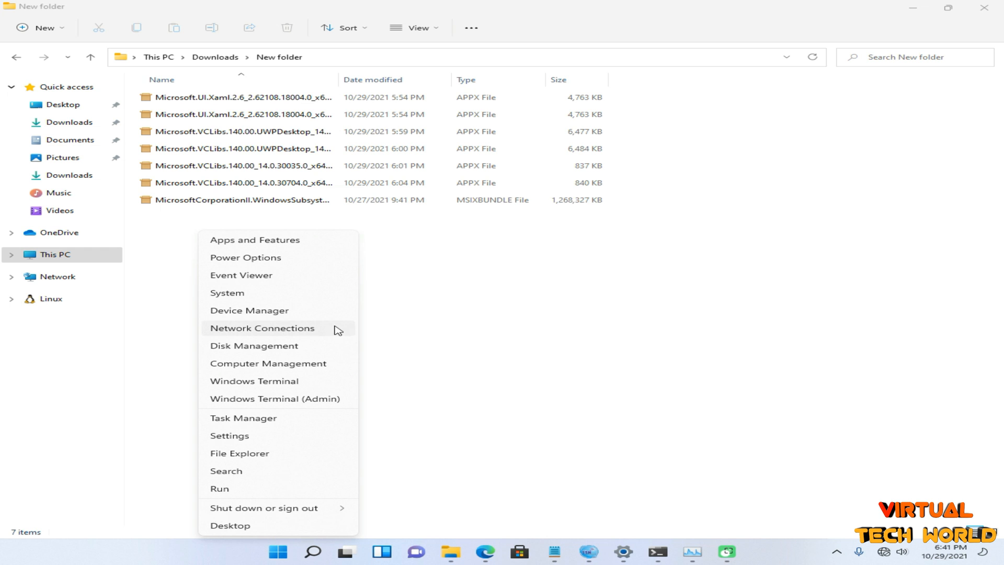
mouse_move(277, 398)
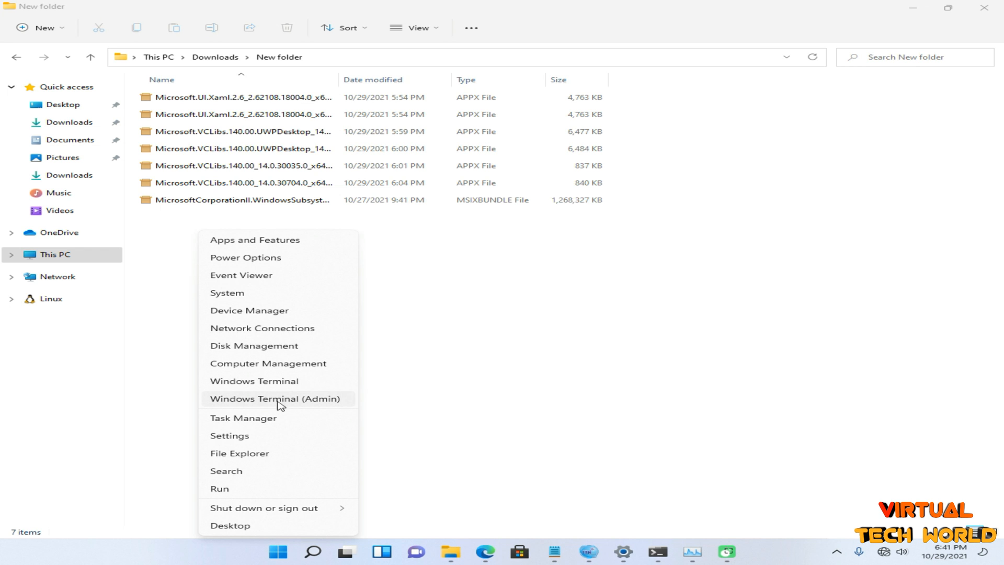
click(275, 399)
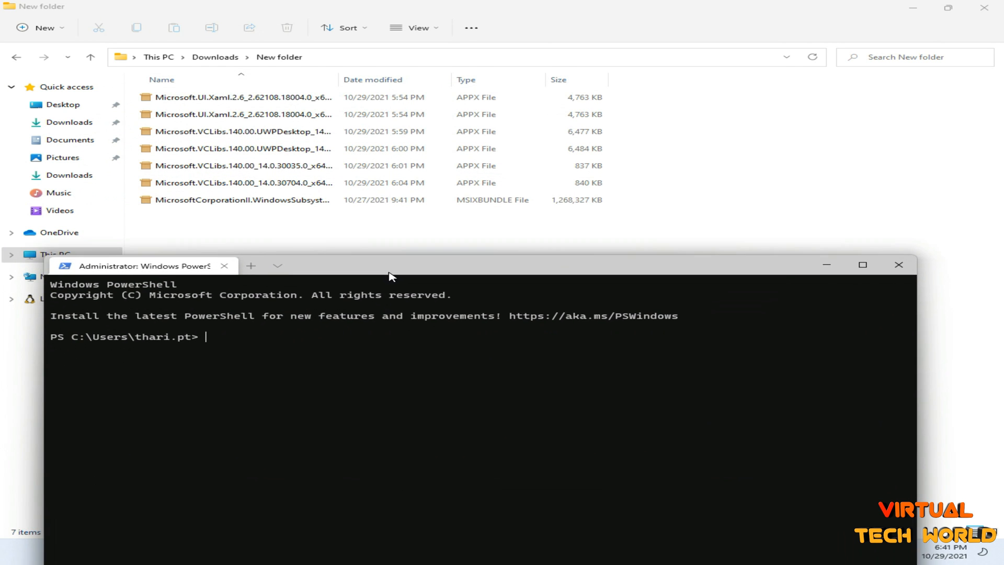
- Type 'add-appxpackage' at the administrator PowerShell prompt
text(a)
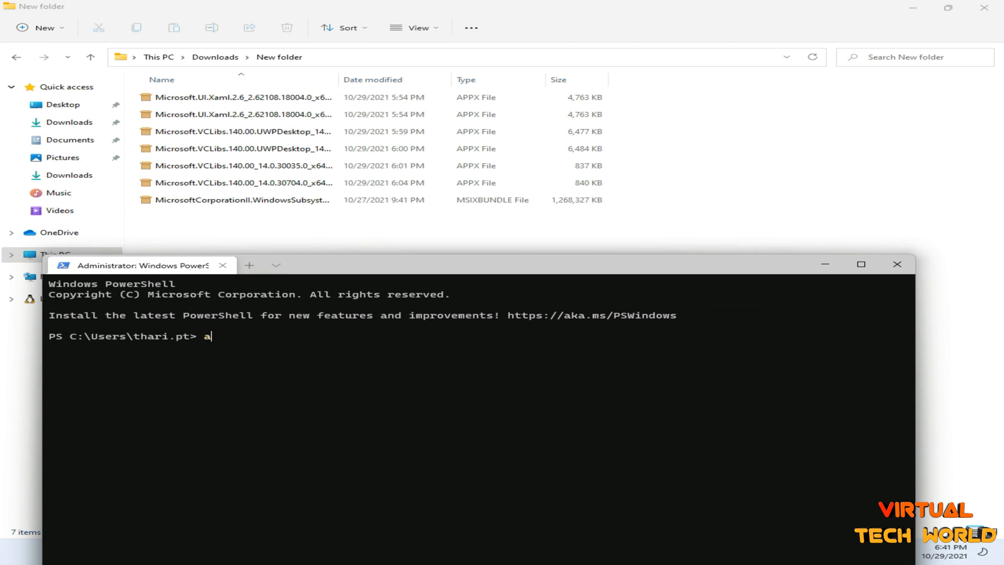
text(dd-)
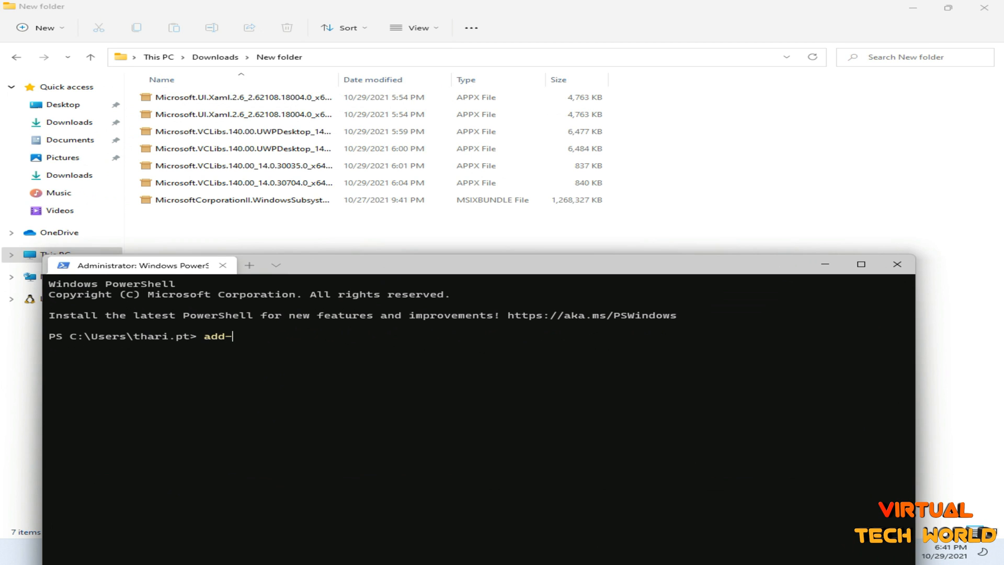
text(appx)
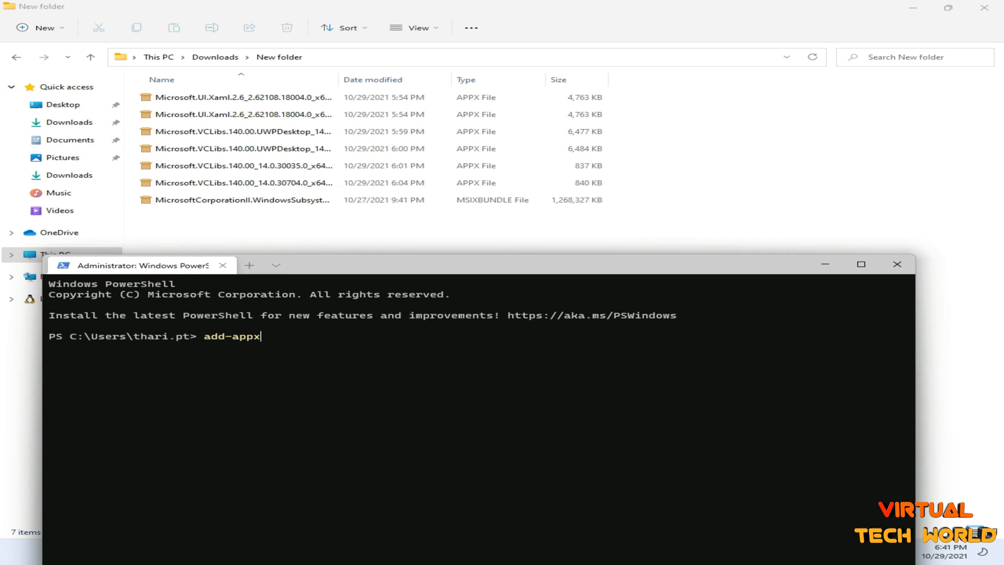
text(pack)
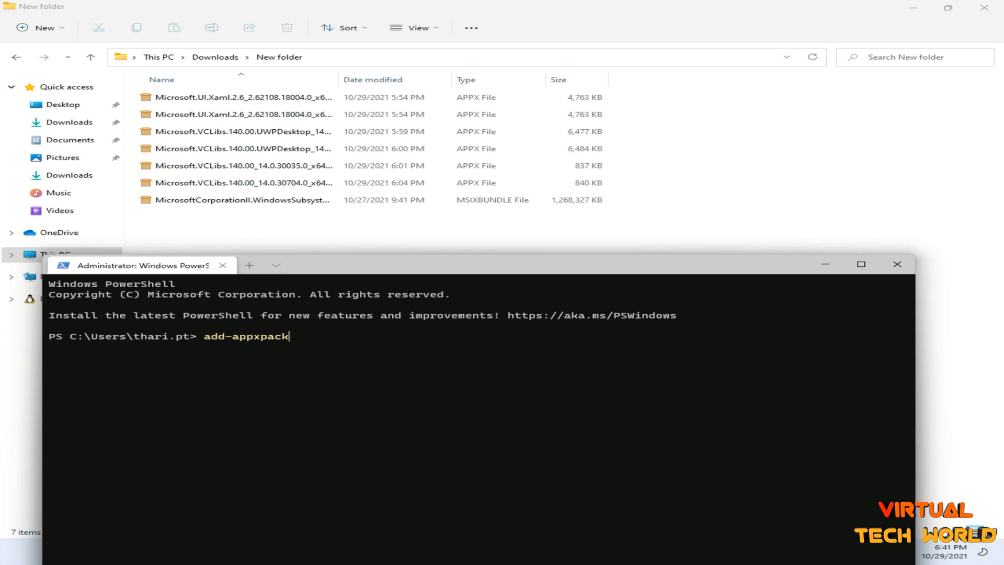
text(age)
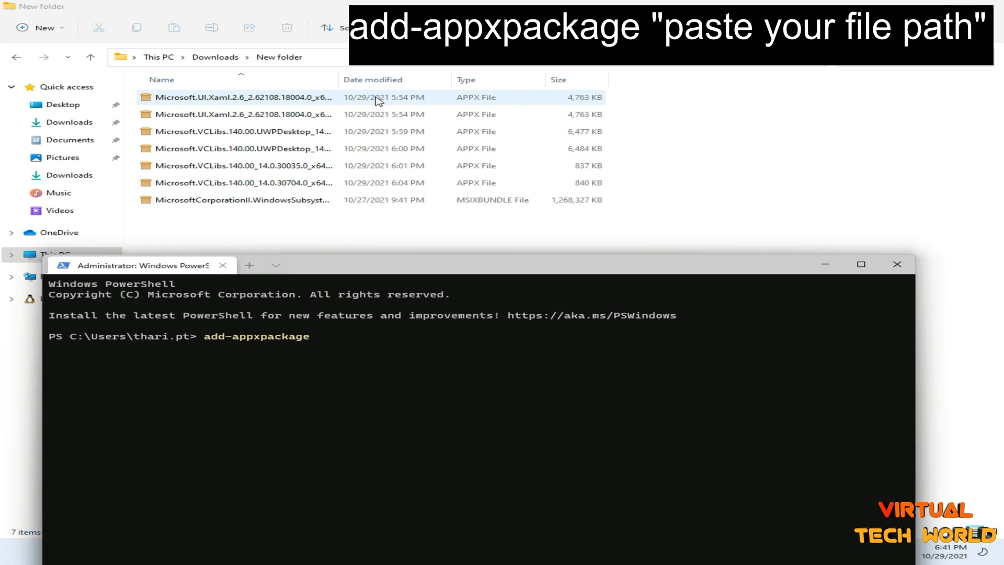
mouse_move(393, 101)
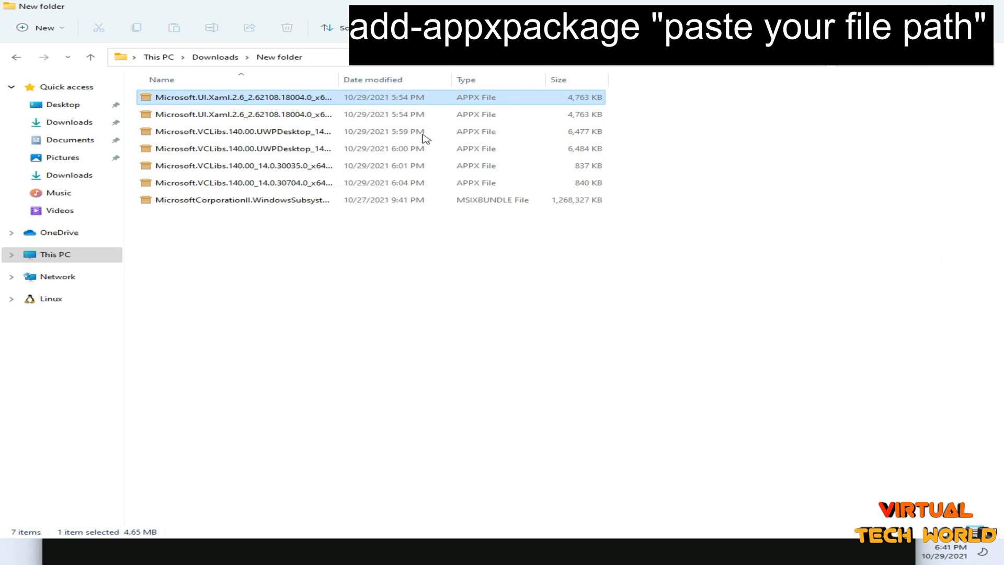
- Install the UI.Xaml and VCLibs UWPDesktop files with add-appxpackage using copied file paths
right_click(237, 97)
text(add-appxpackage "C:\Users\thari.pt\Downloads\New folder\Microsoft.UI.Xaml.2.6_2.62108.18004.0_x64__8wekyb3d8bbwe (1).Appx")
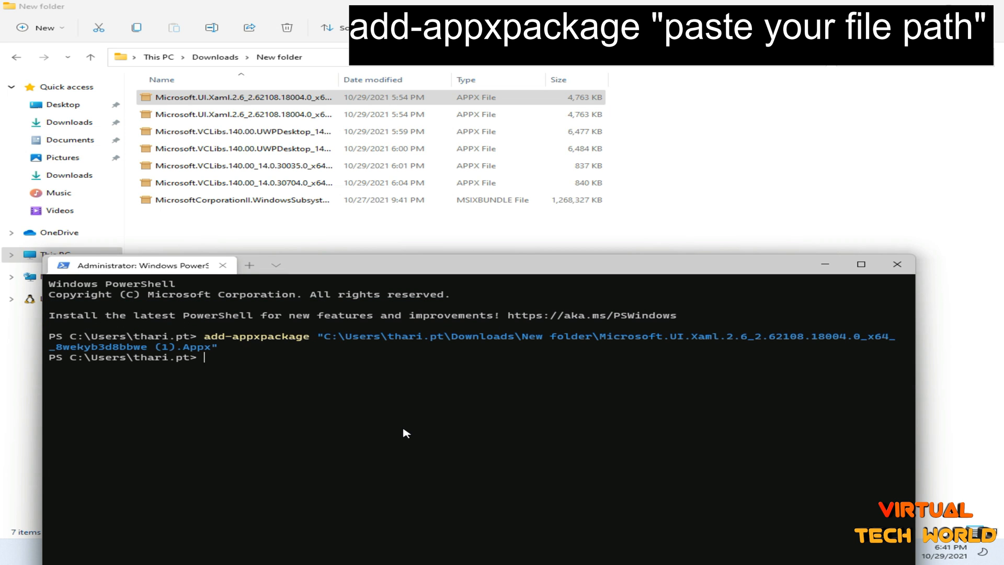
right_click(256, 114)
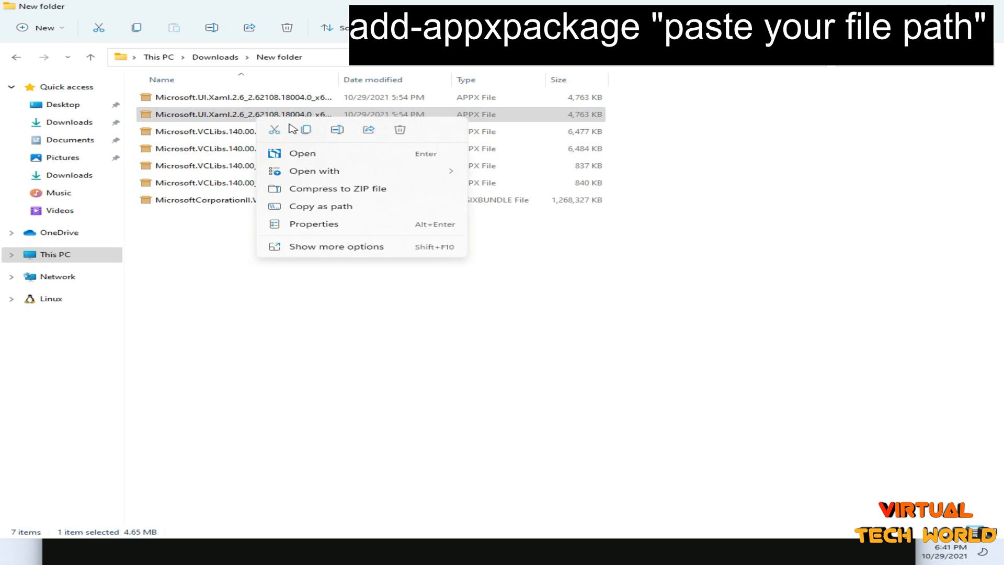
text(add-appx)
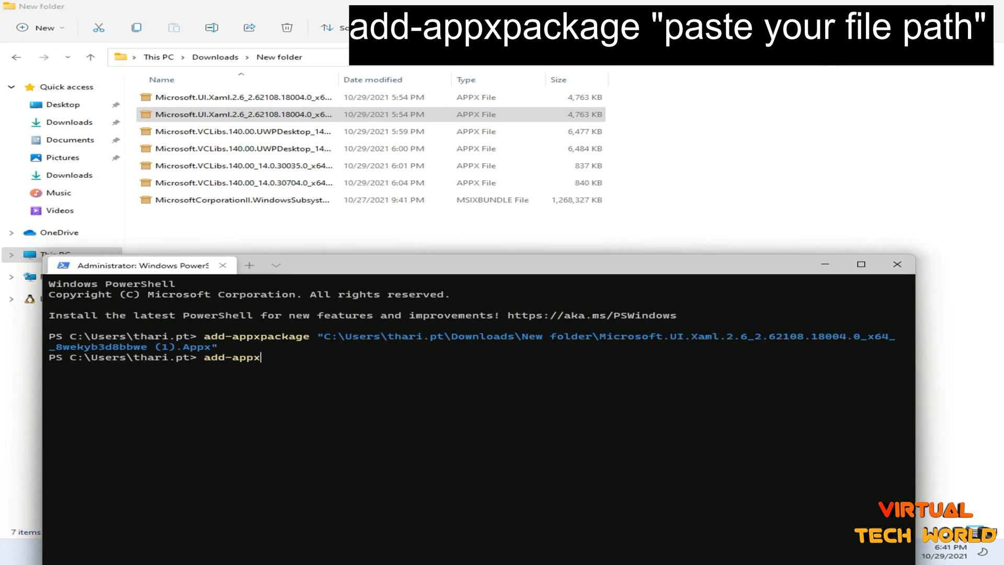
right_click(237, 131)
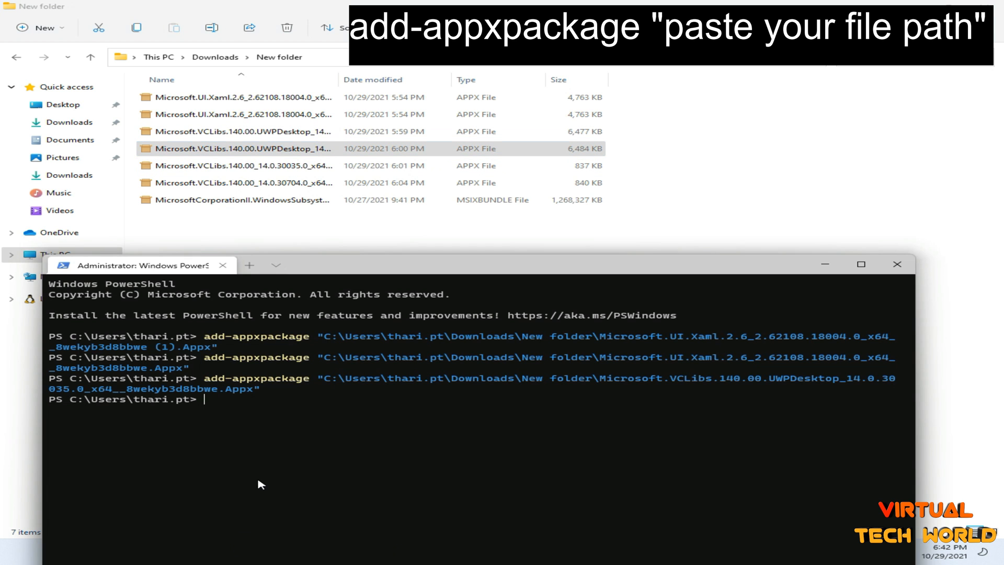
text(add-appxpackage)
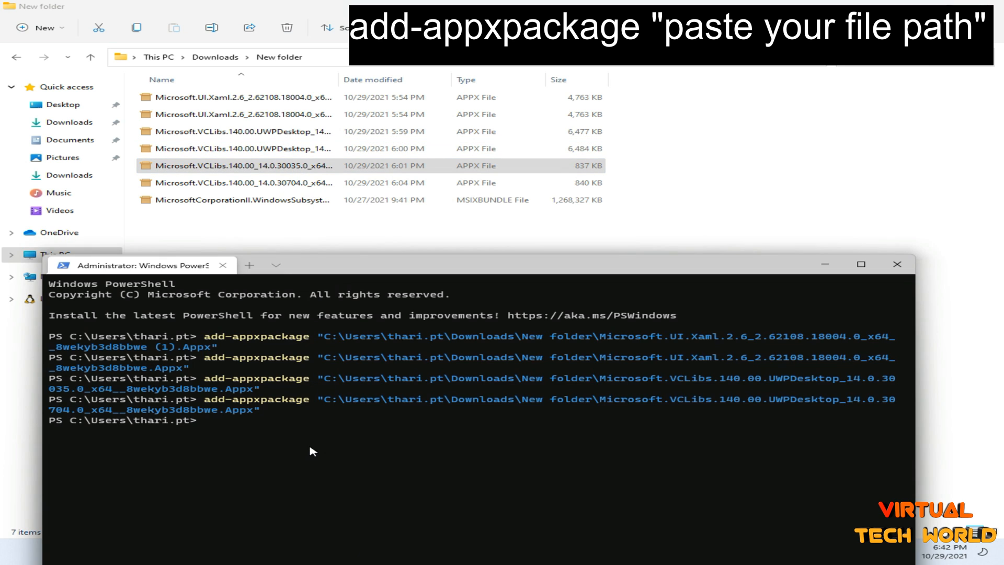
text(add-appxpackage ")
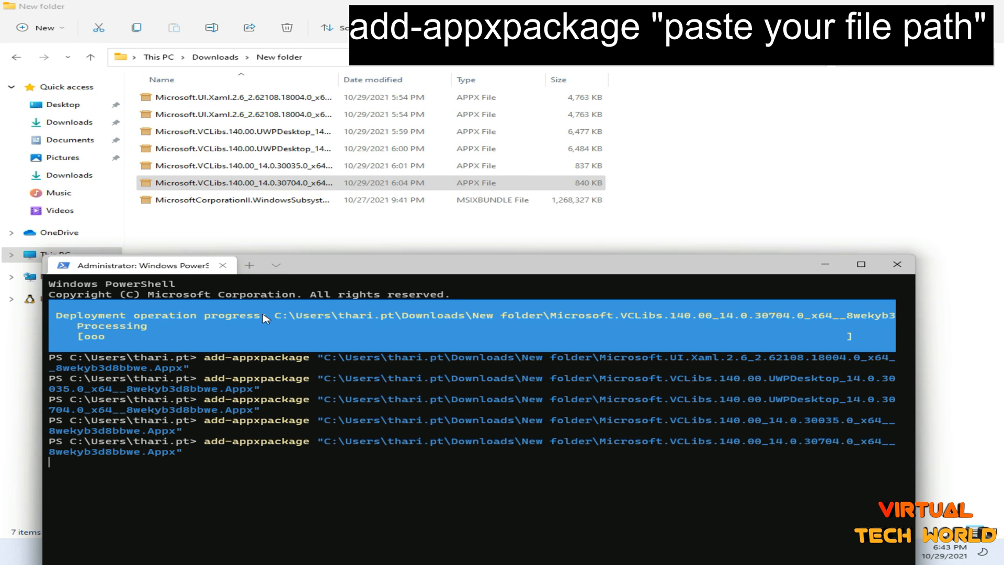
- Run the VCLibs 30704 install and select the app blocking it in error 0x80073D02
key(enter)
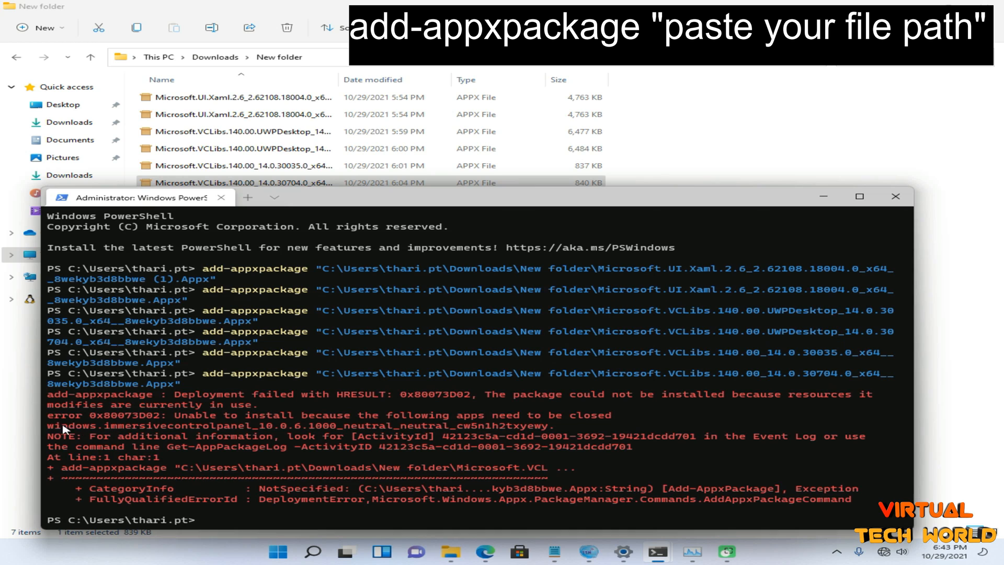
drag(63, 425, 310, 425)
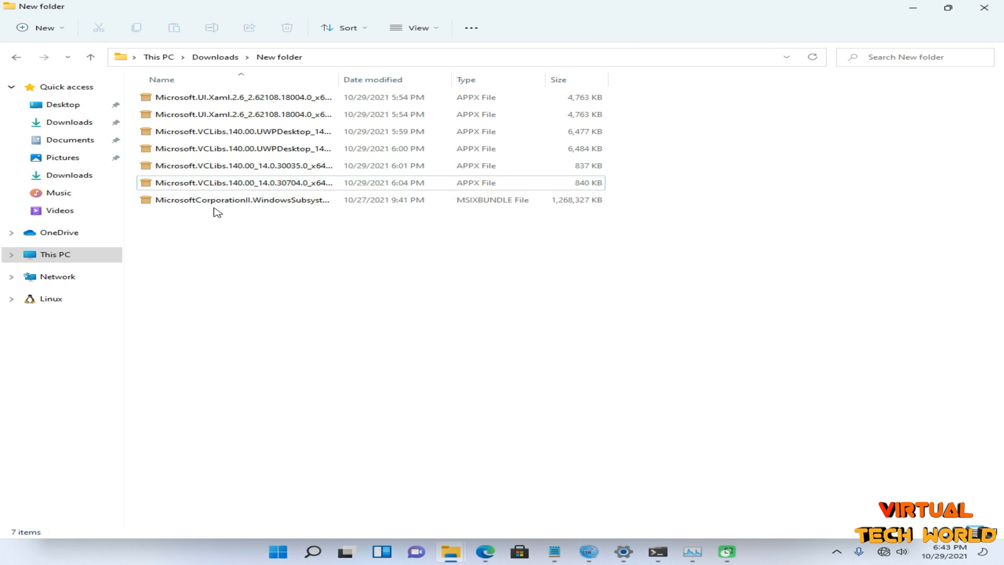
- Install the WindowsSubsystemForAndroid msixbundle by running add-appxpackage with its copied path
right_click(242, 199)
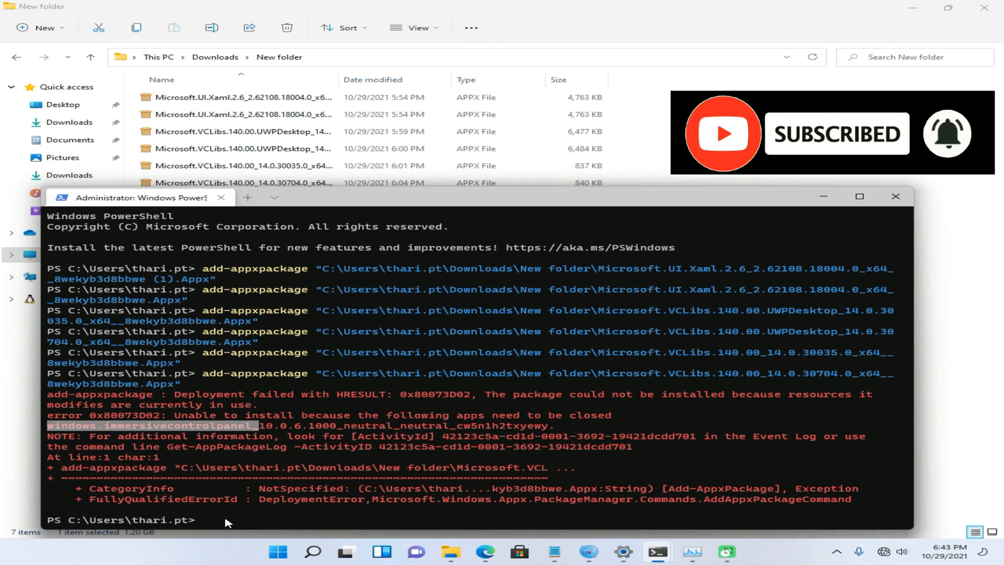
text(add)
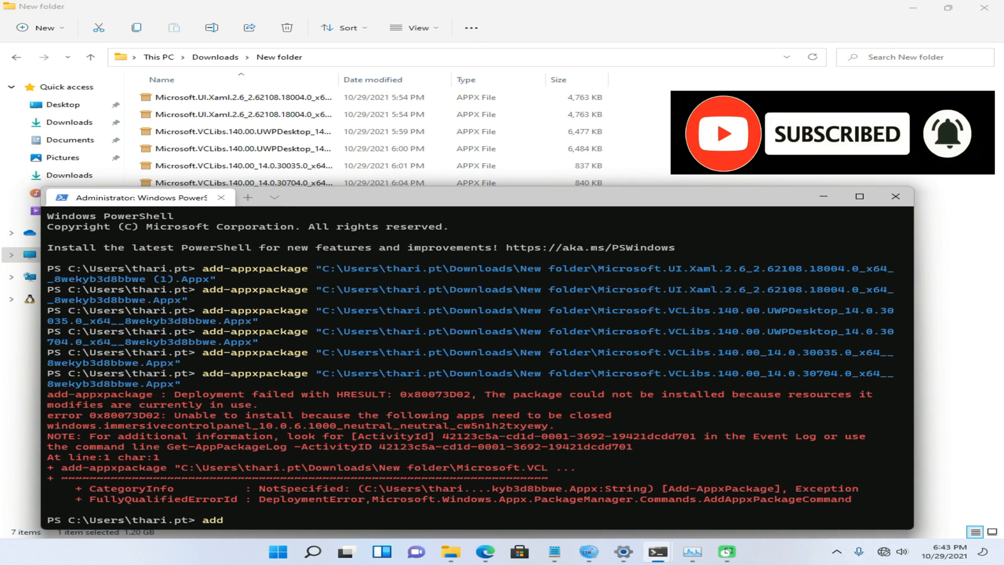
text(-a)
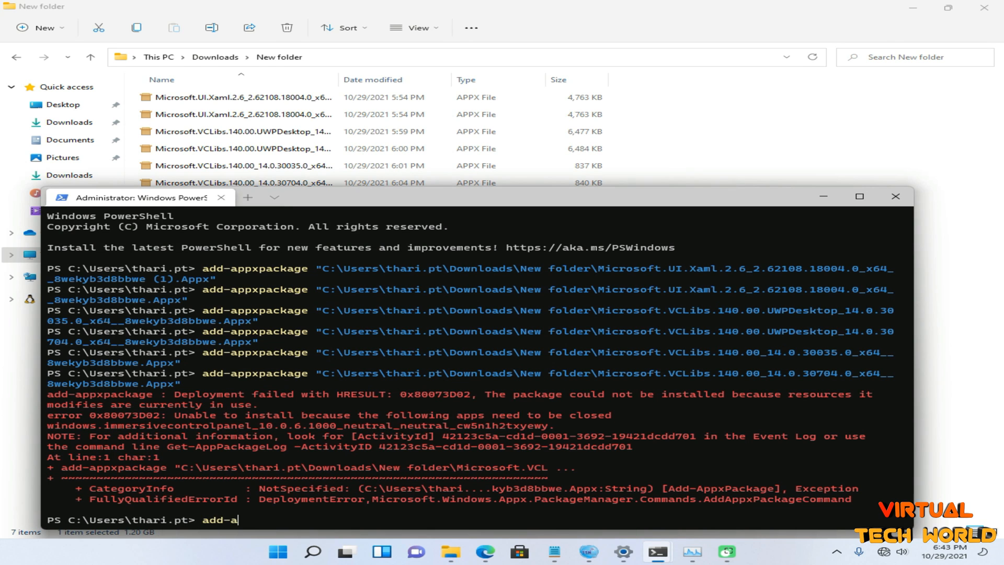
text(ppxp)
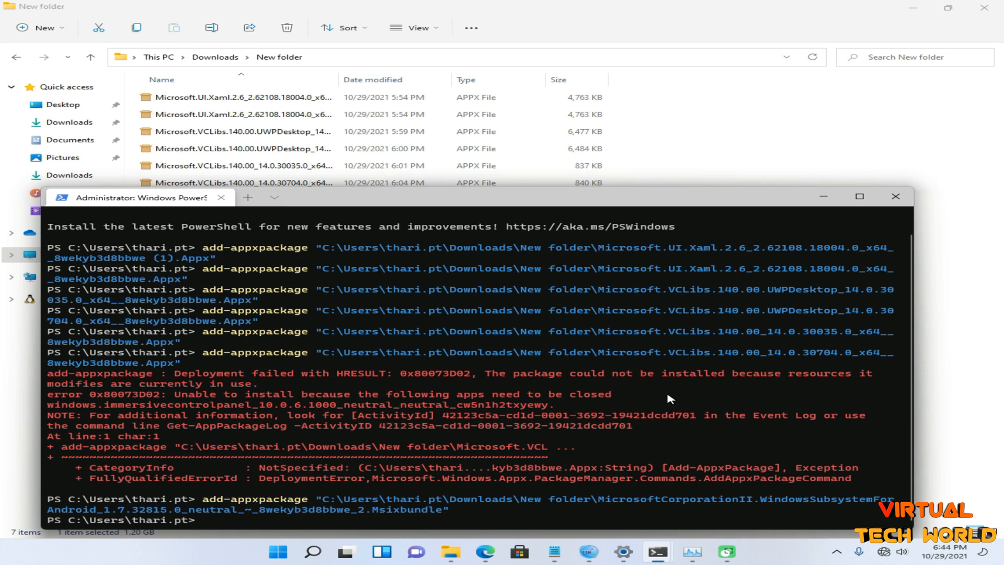
- Launch Windows Subsystem for Android from Start's Recommended list to show version 1.7.32815.0
click(276, 552)
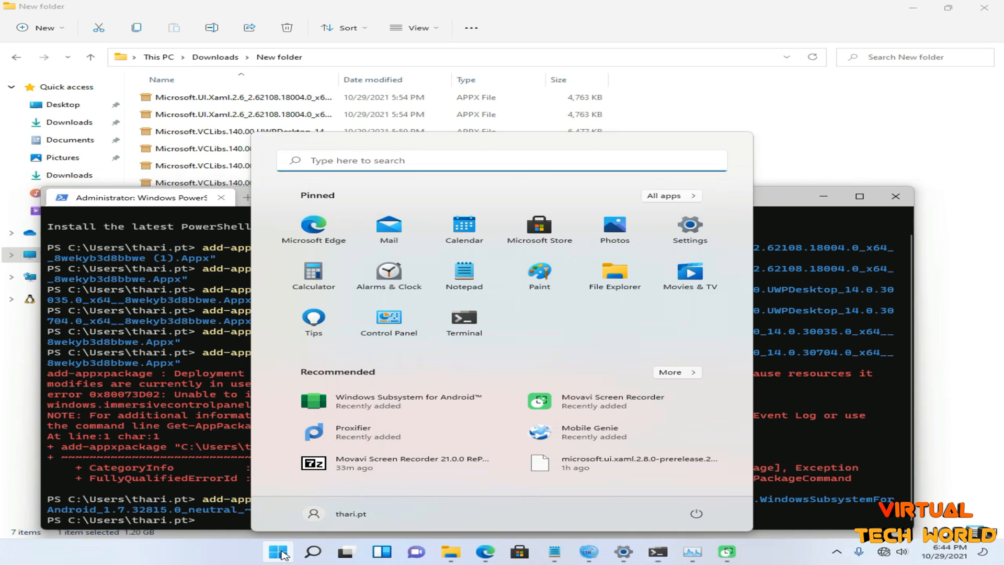
mouse_move(397, 400)
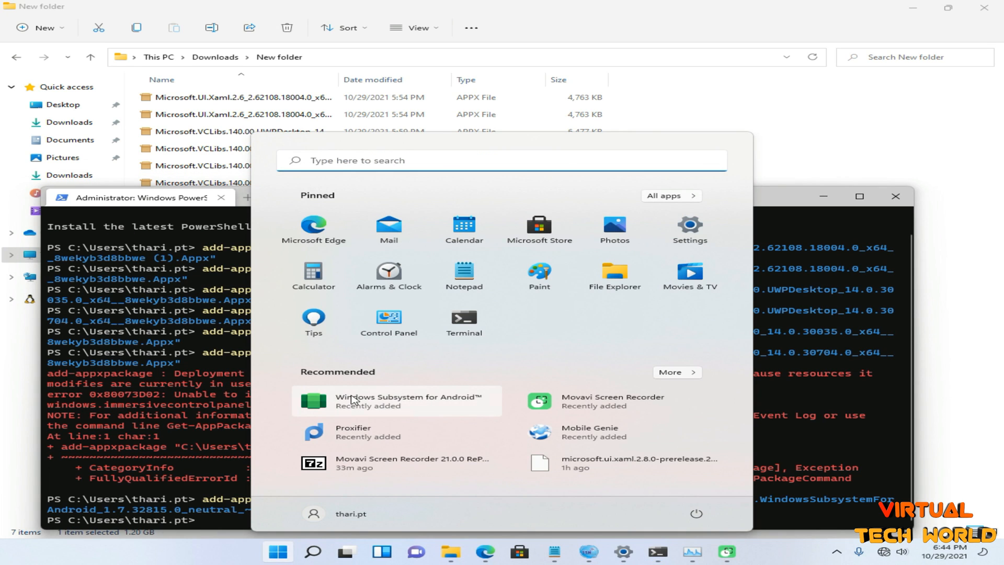
click(396, 399)
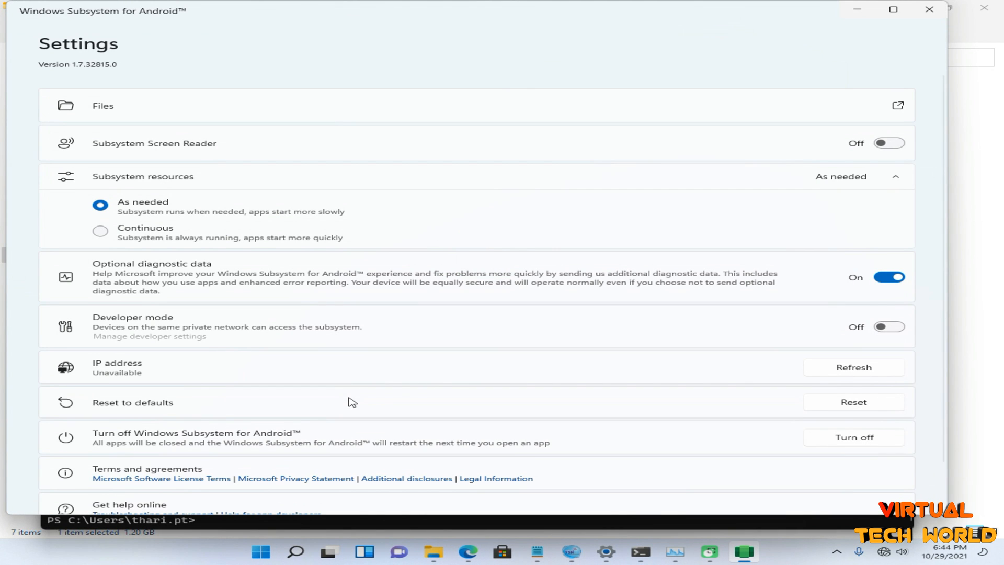